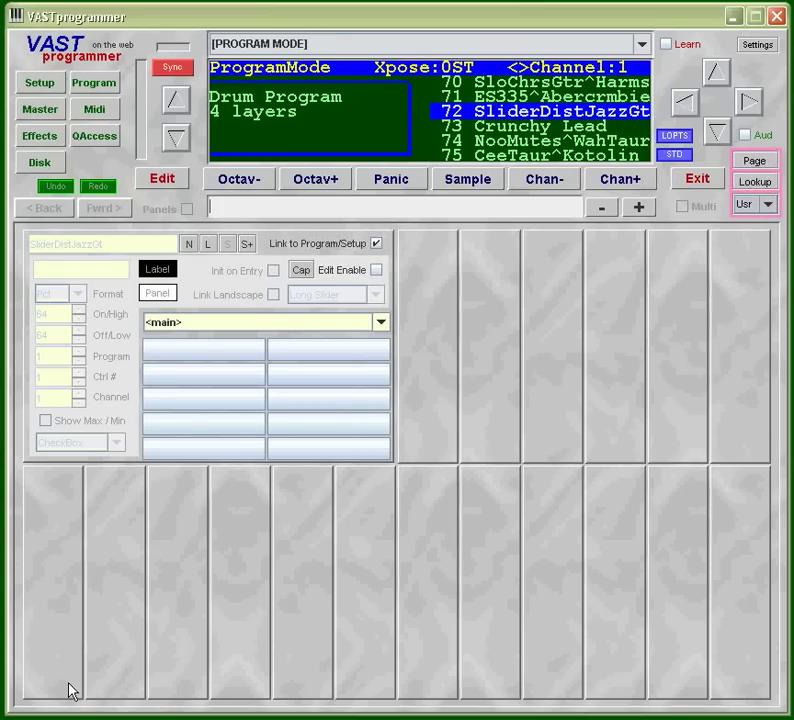
{"action": "mouse_move", "coordinate": [756, 104]}
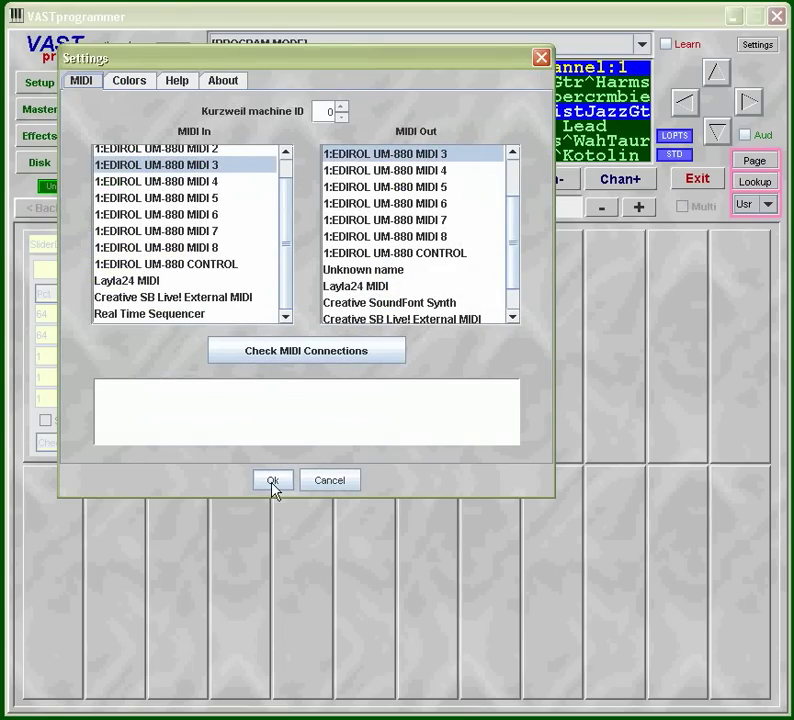
{"action": "mouse_move", "coordinate": [328, 480]}
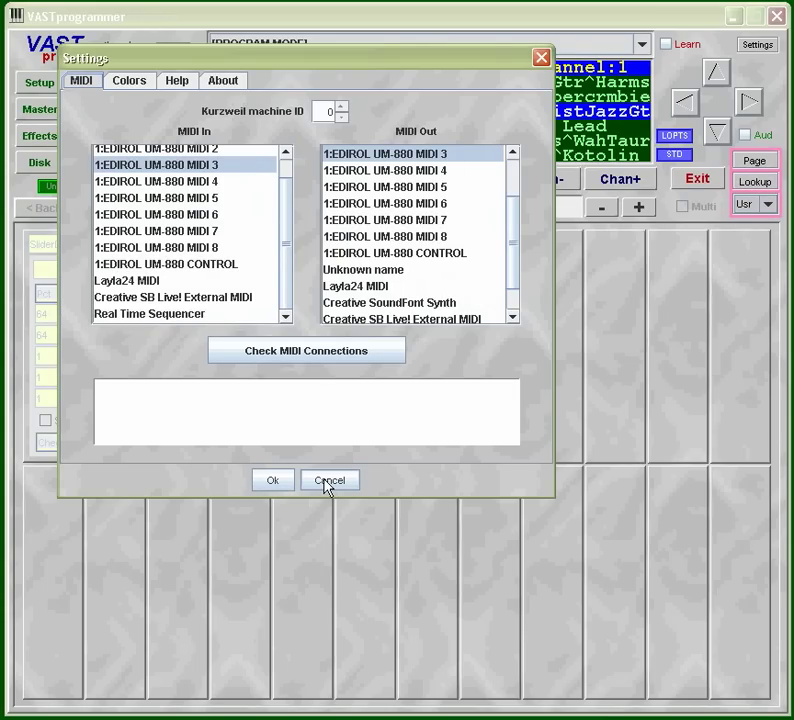
- Cancel the MIDI settings and step the program list to 74 NooMutes^WahTaur, readying direct number entry
{"action": "left_click", "coordinate": [328, 480]}
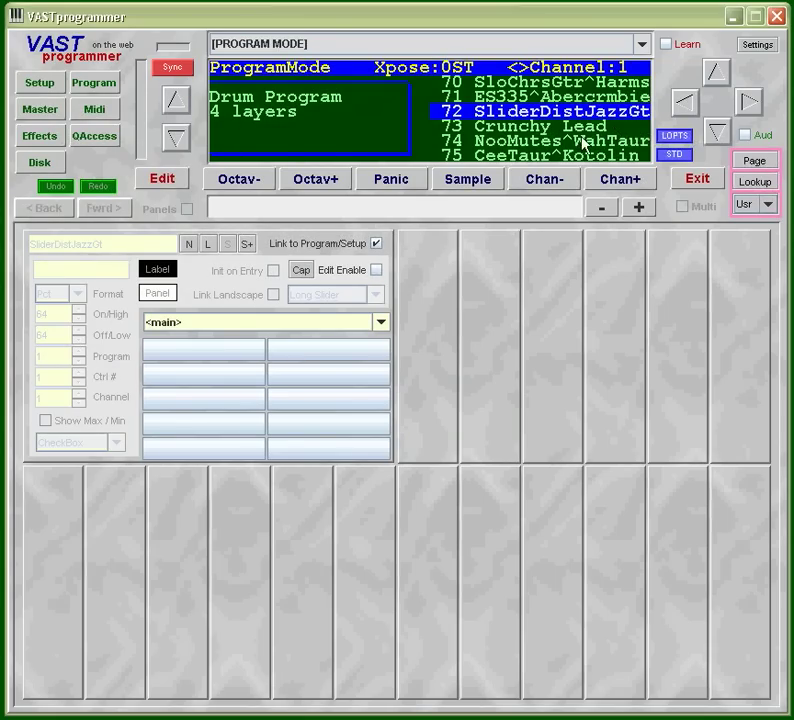
{"action": "mouse_move", "coordinate": [680, 176]}
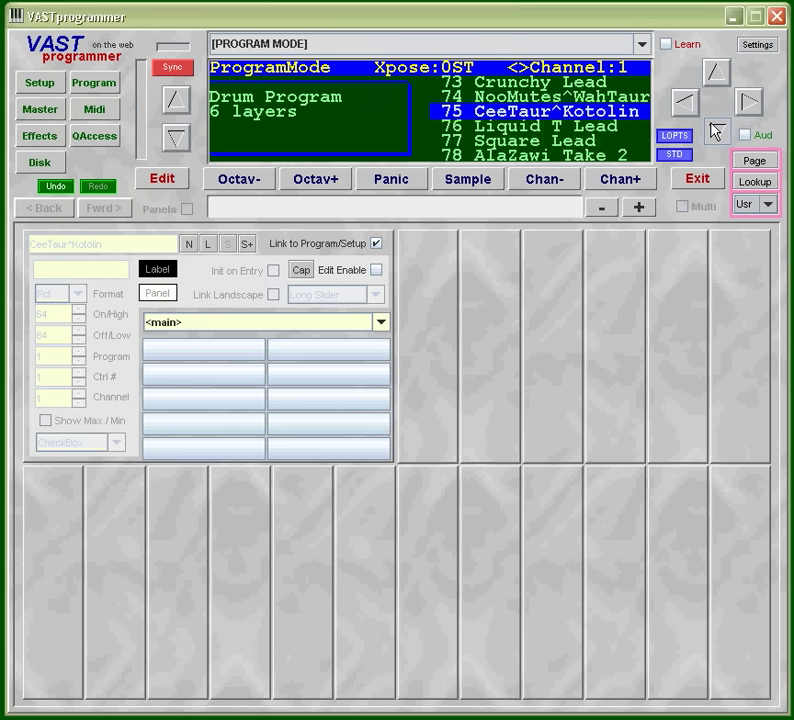
{"action": "left_click", "coordinate": [716, 72]}
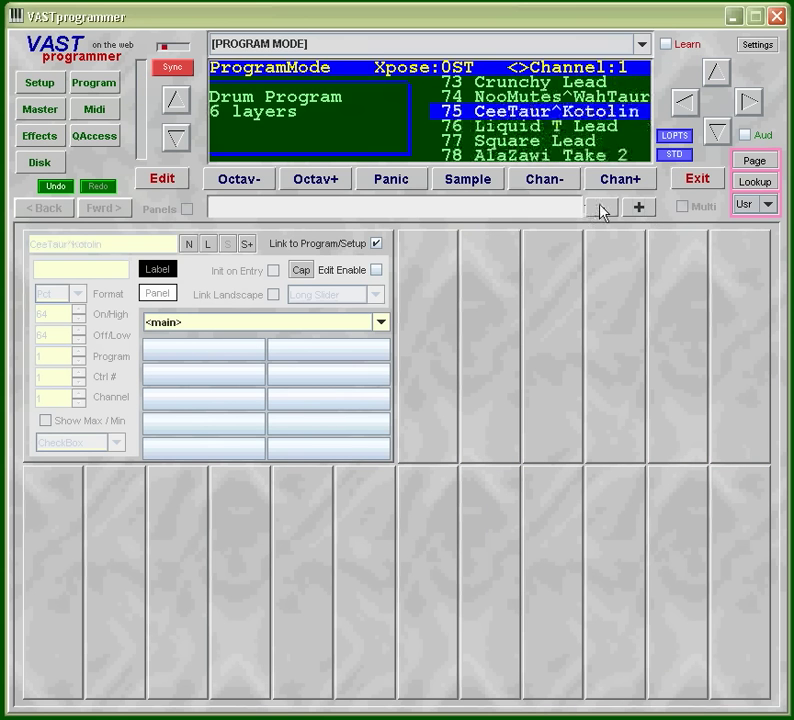
{"action": "left_click", "coordinate": [604, 206]}
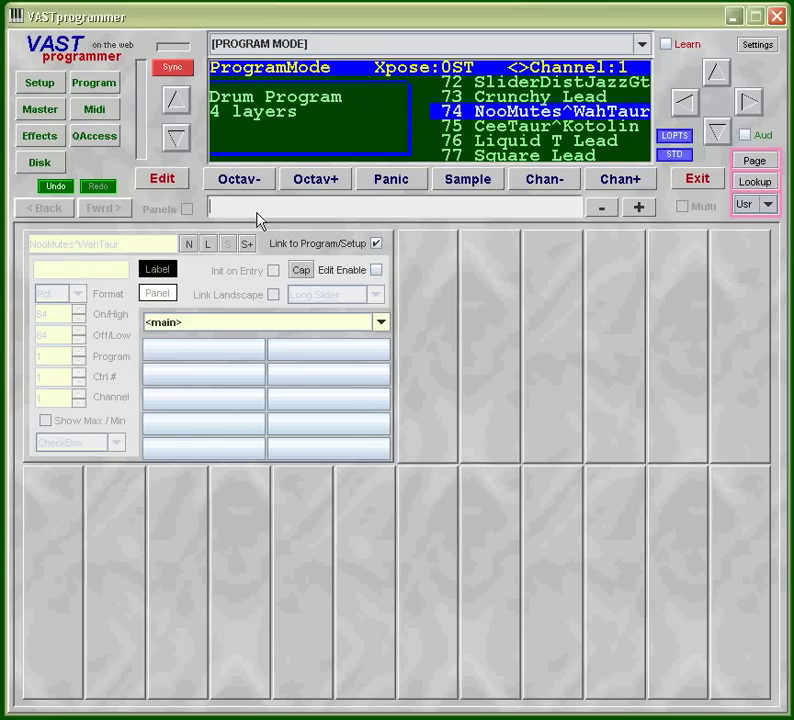
- Enter program number 211 to select 211 Monster Sweep with its Sawtooth keymap
{"action": "type", "text": "2"}
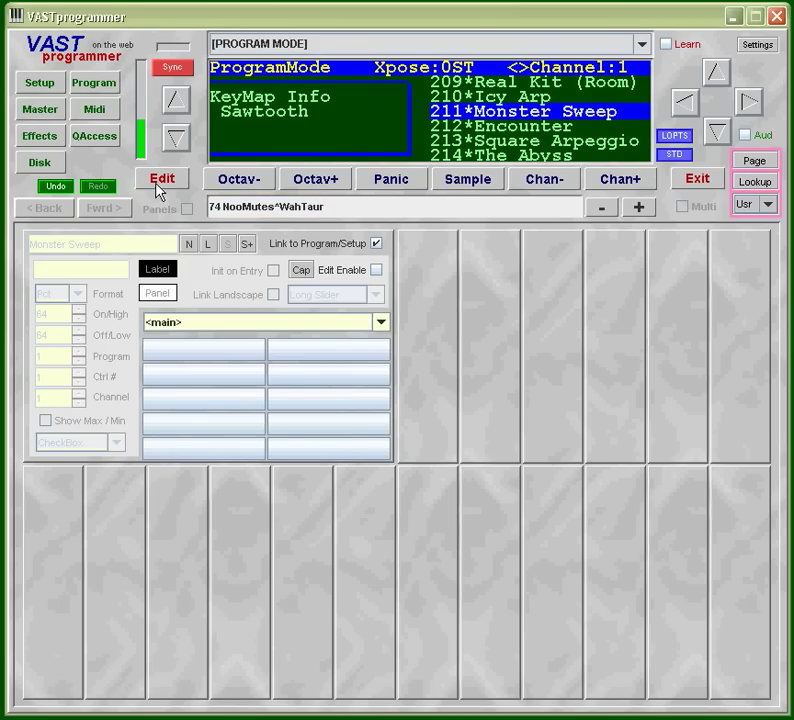
- Edit 211 Monster Sweep and show Algorithm 9: PITCH, SHAPER, SAW+, LP2RES, AMP
{"action": "left_click", "coordinate": [162, 178]}
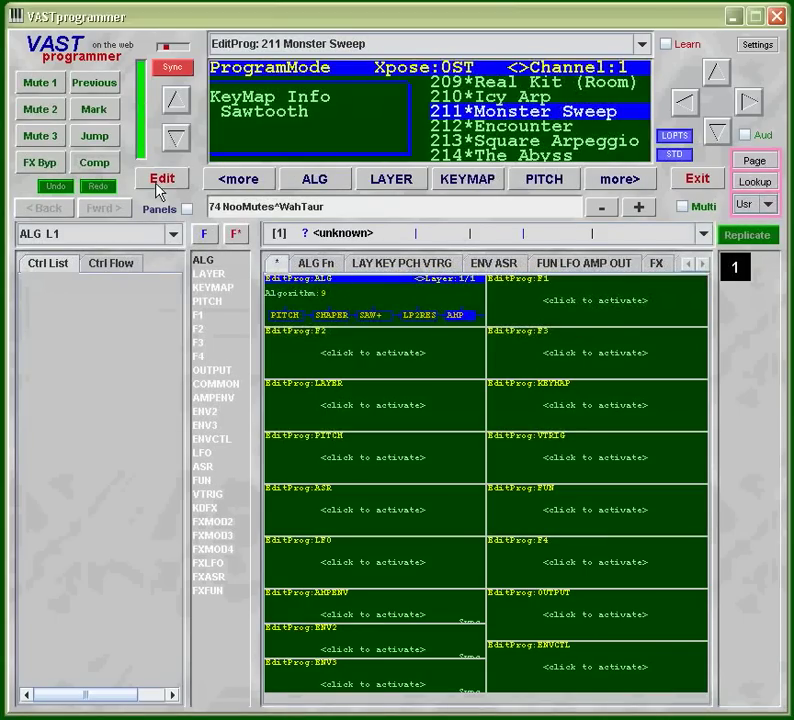
{"action": "left_click", "coordinate": [316, 178]}
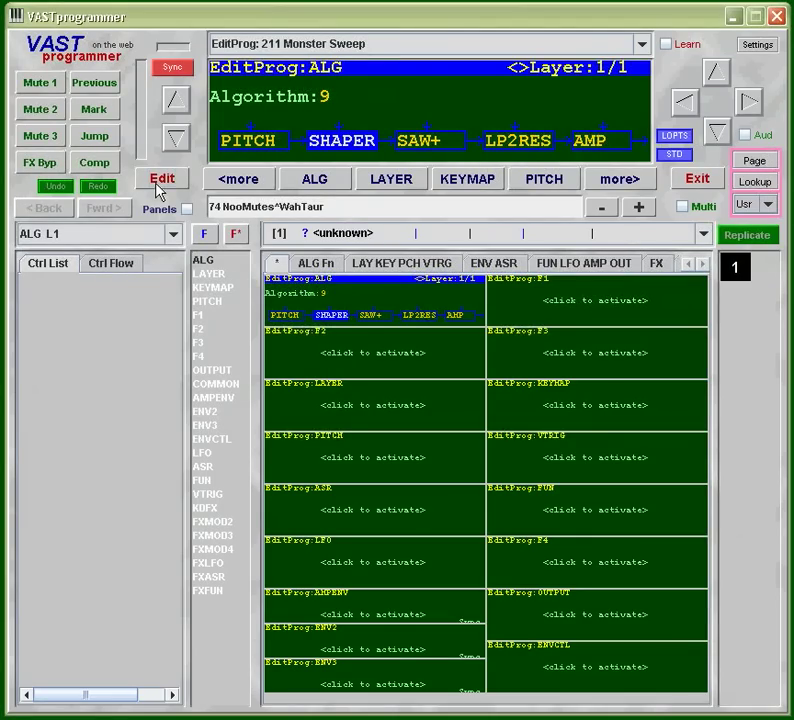
{"action": "mouse_move", "coordinate": [220, 278]}
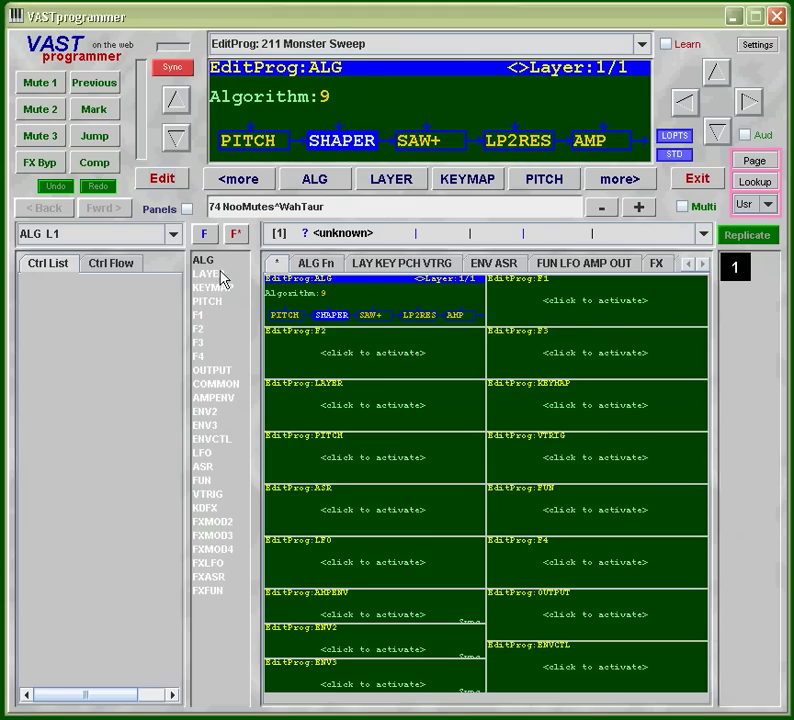
{"action": "mouse_move", "coordinate": [218, 340]}
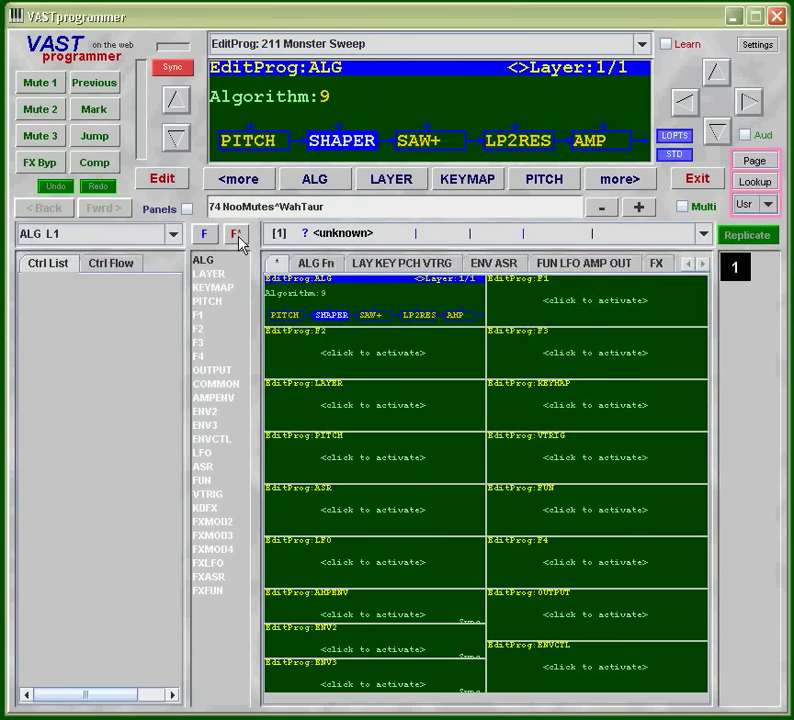
- Fetch all Monster Sweep parameters and show the keymap page with KeyMap 151 Sawtooth
{"action": "left_click", "coordinate": [238, 232]}
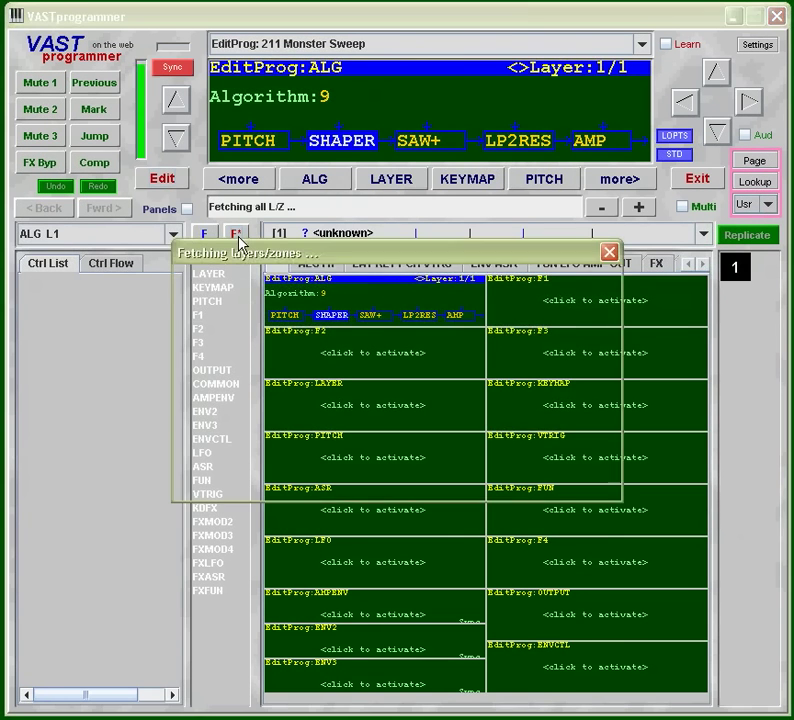
{"action": "left_click", "coordinate": [234, 232]}
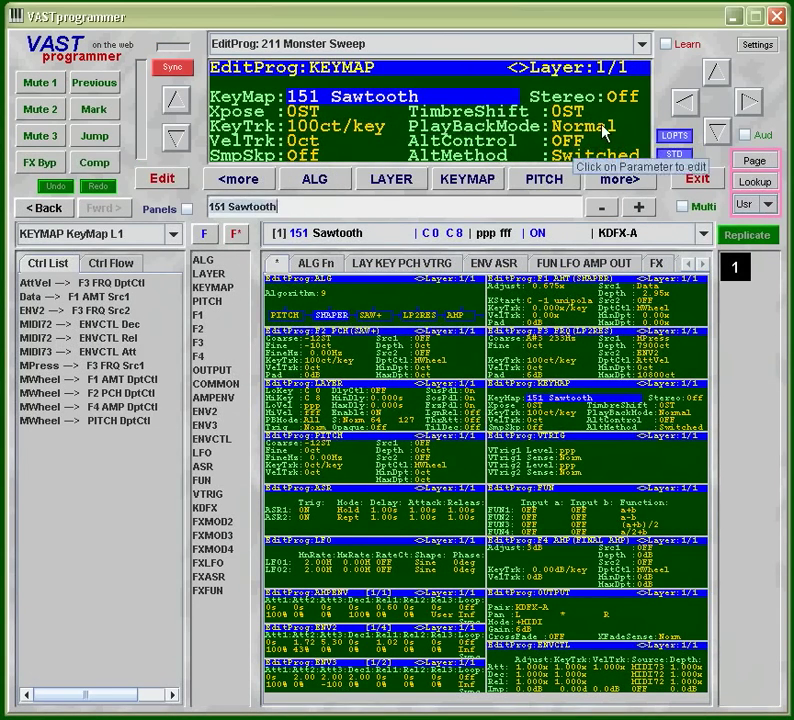
- Raise the 151 Sawtooth keymap's KeyTrk from 100ct/key to 120ct/key
{"action": "left_click", "coordinate": [584, 126]}
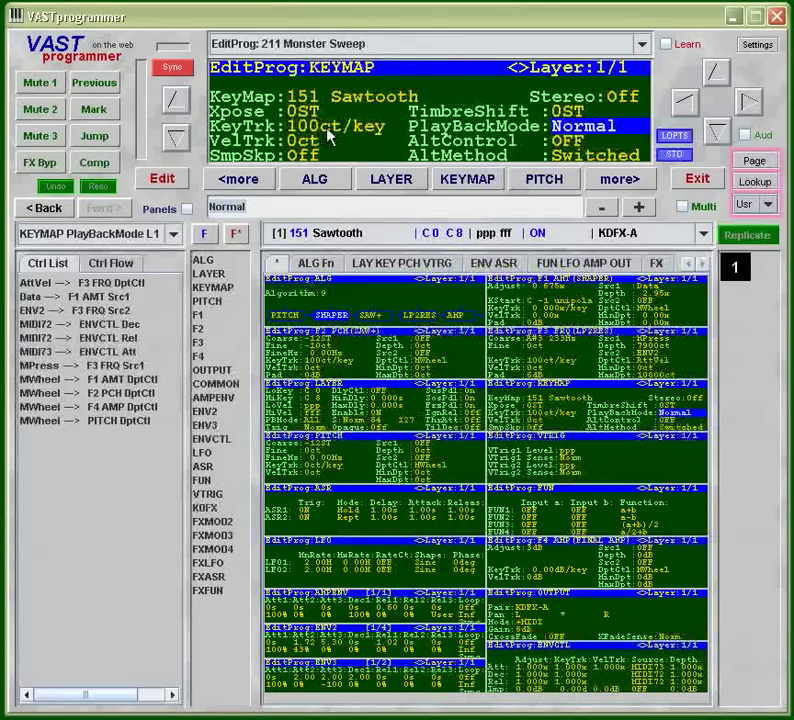
{"action": "left_click", "coordinate": [336, 126]}
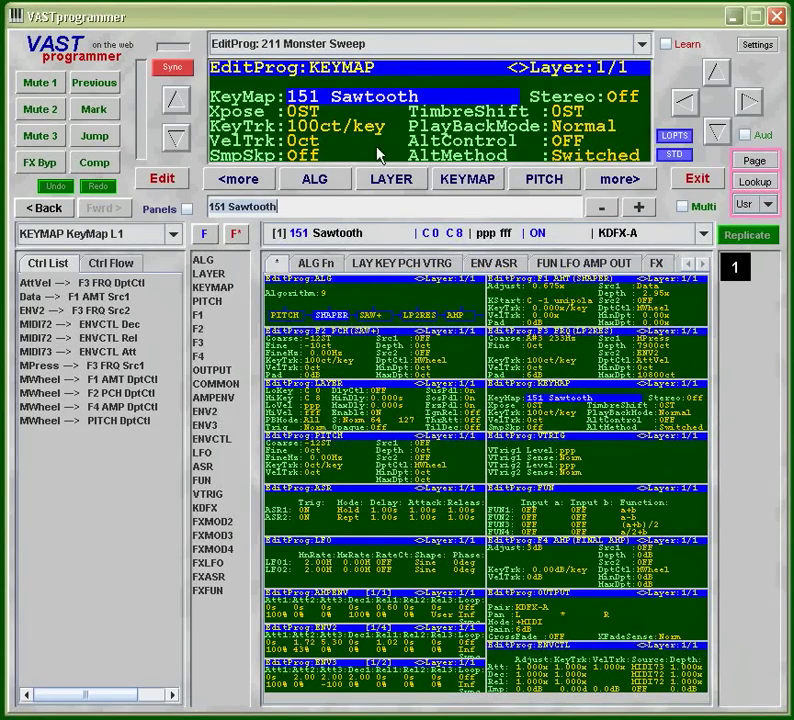
{"action": "mouse_move", "coordinate": [364, 140]}
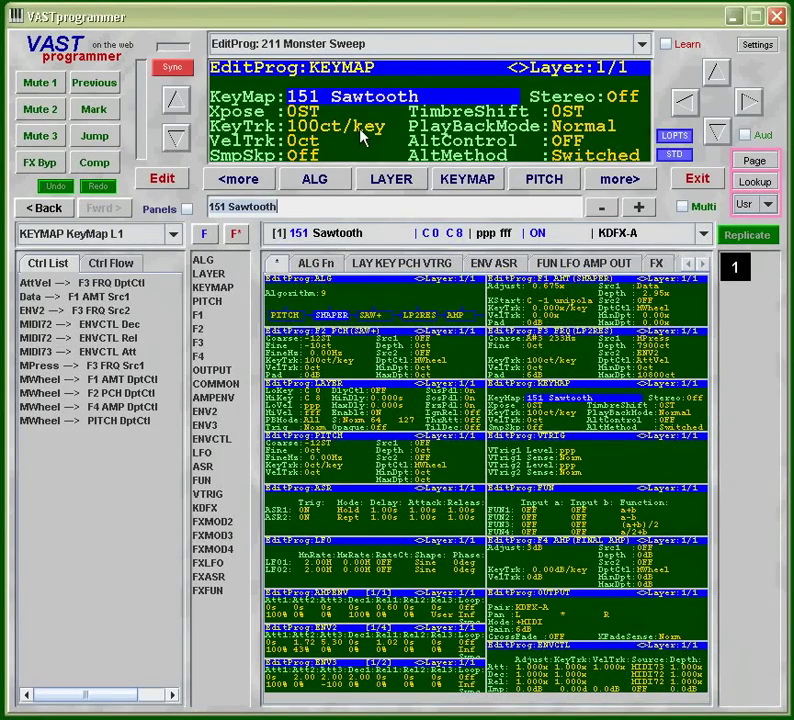
{"action": "left_click", "coordinate": [330, 126]}
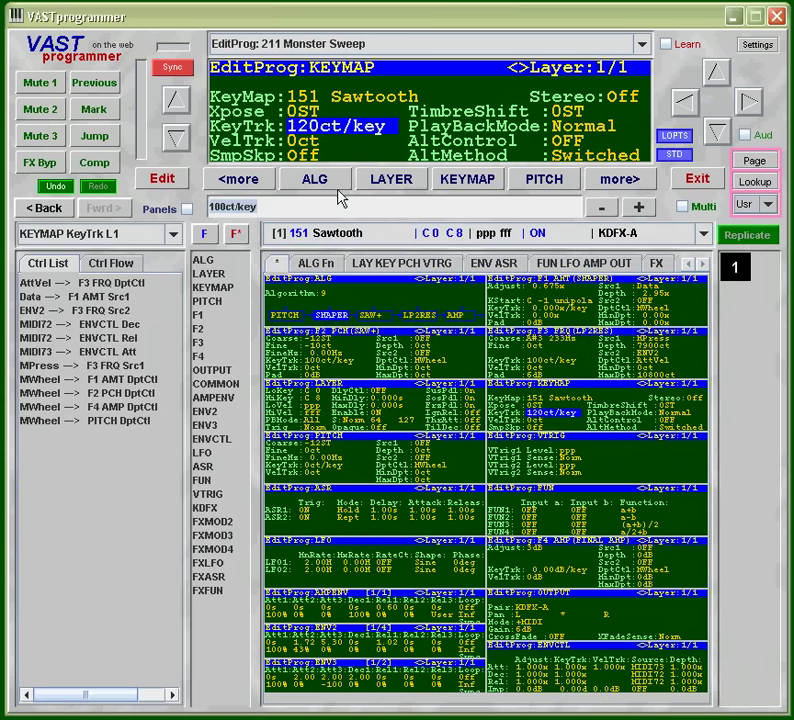
{"action": "mouse_move", "coordinate": [372, 192]}
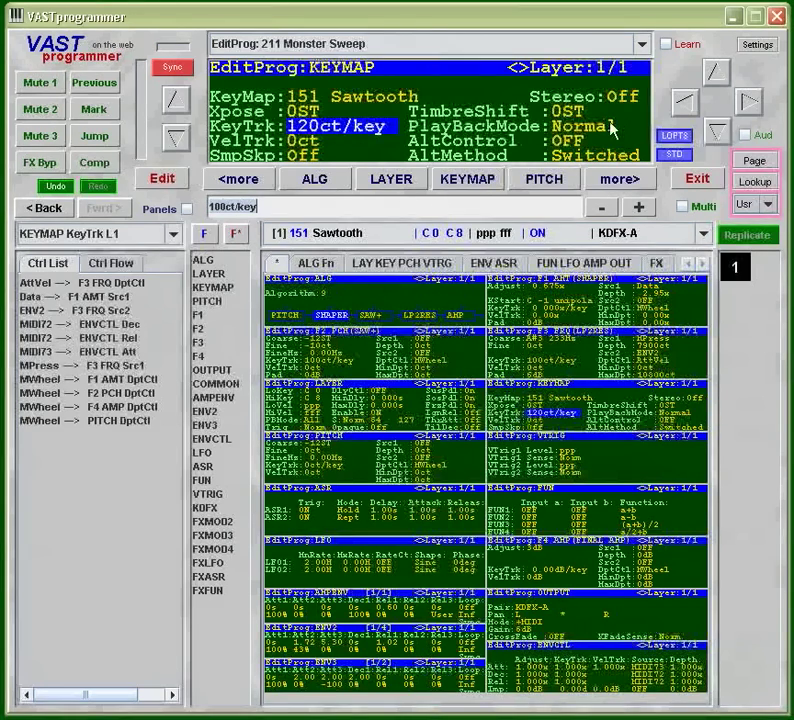
{"action": "mouse_move", "coordinate": [500, 104]}
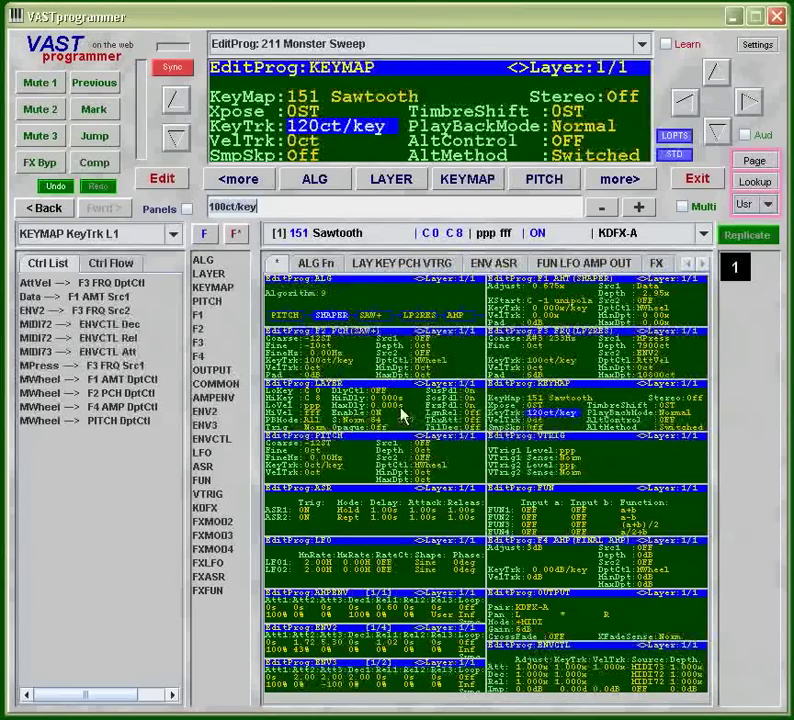
- Show the layer page with LoKey C-1, HiKey C 8, DlyCtl BClock, Layer 1/1
{"action": "left_click", "coordinate": [392, 180]}
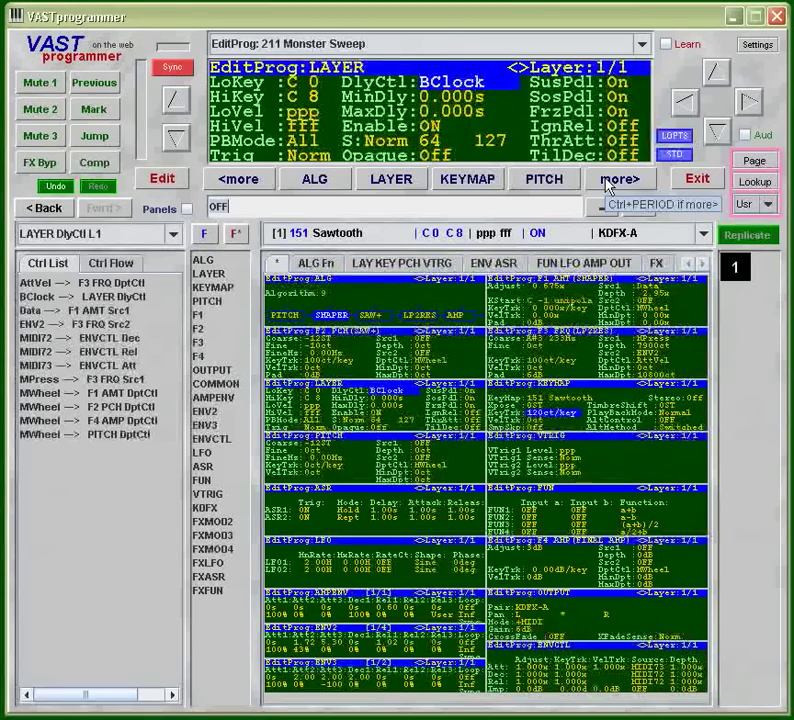
- Browse the lower-panel page groups through function/LFO and envelope pages, ending back on the LAYER page
{"action": "left_click", "coordinate": [620, 178]}
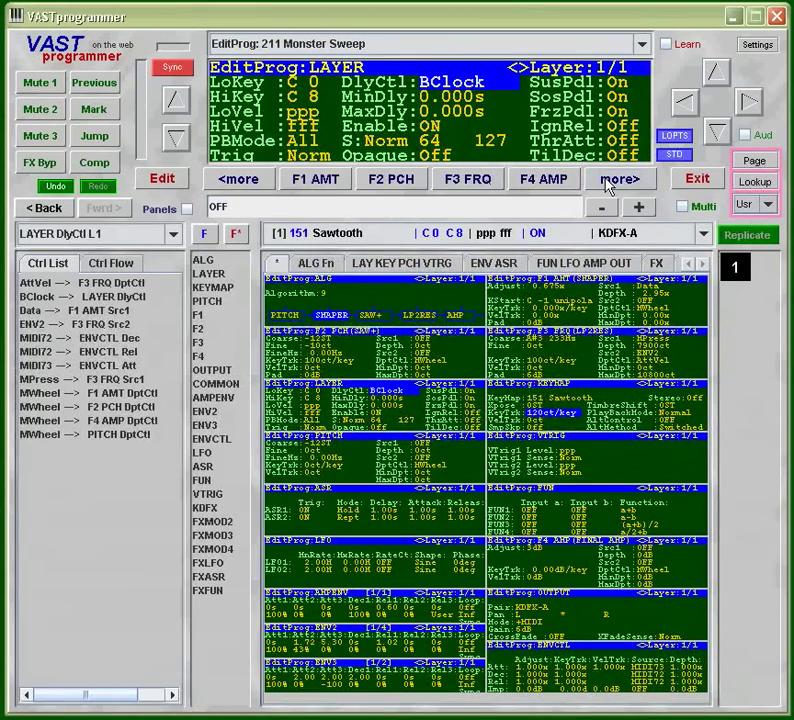
{"action": "left_click", "coordinate": [620, 178]}
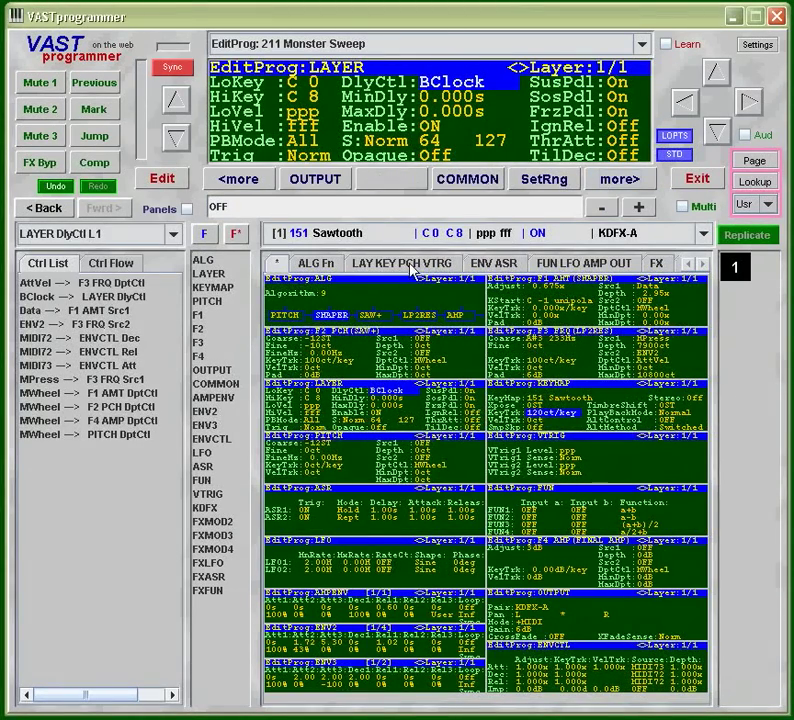
{"action": "left_click", "coordinate": [402, 262]}
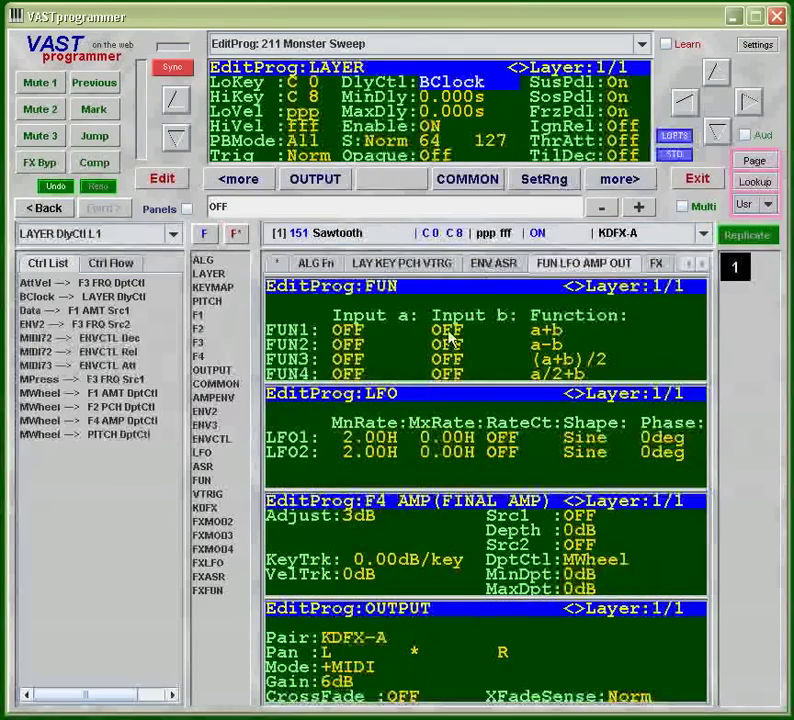
{"action": "left_click", "coordinate": [494, 264]}
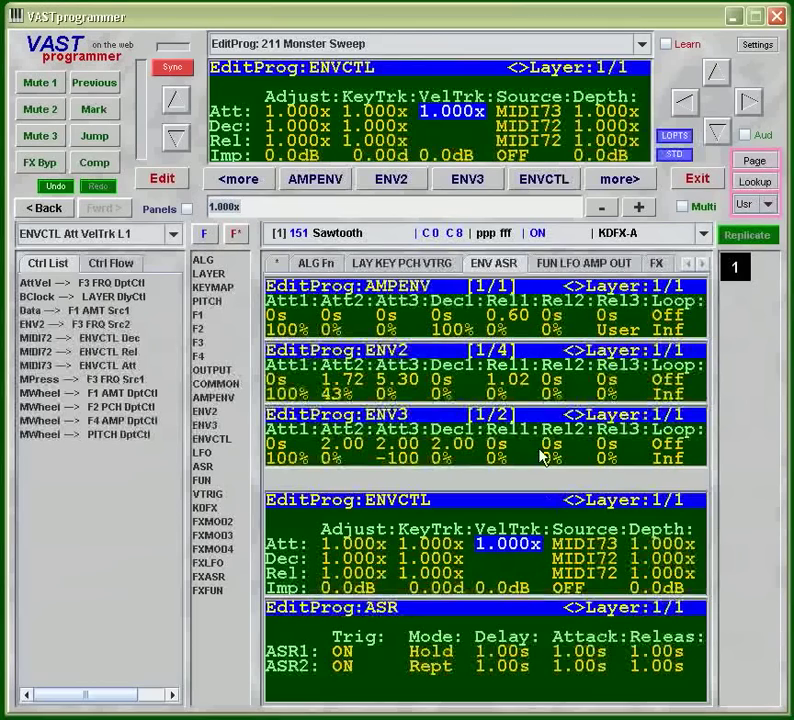
{"action": "mouse_move", "coordinate": [428, 418]}
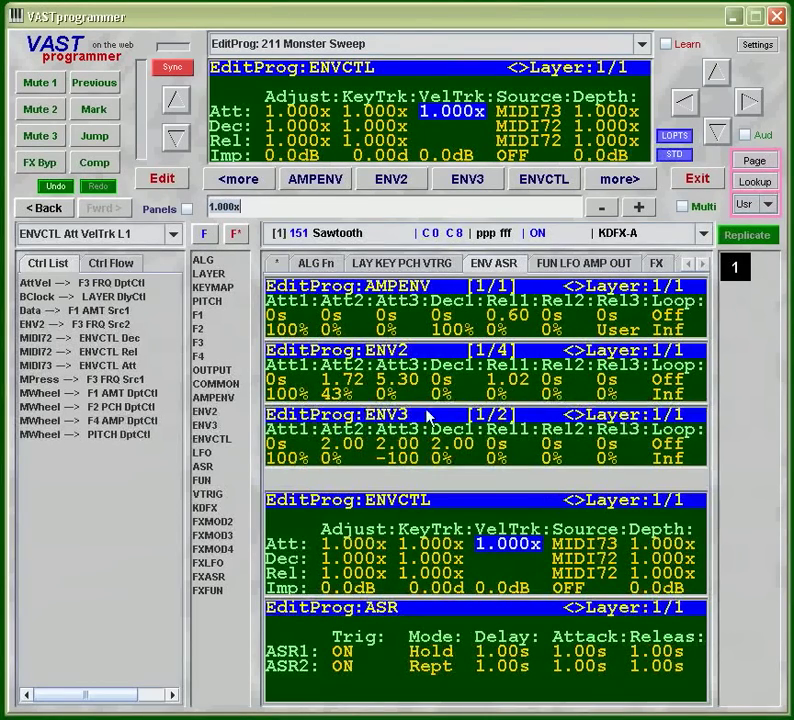
{"action": "mouse_move", "coordinate": [212, 432]}
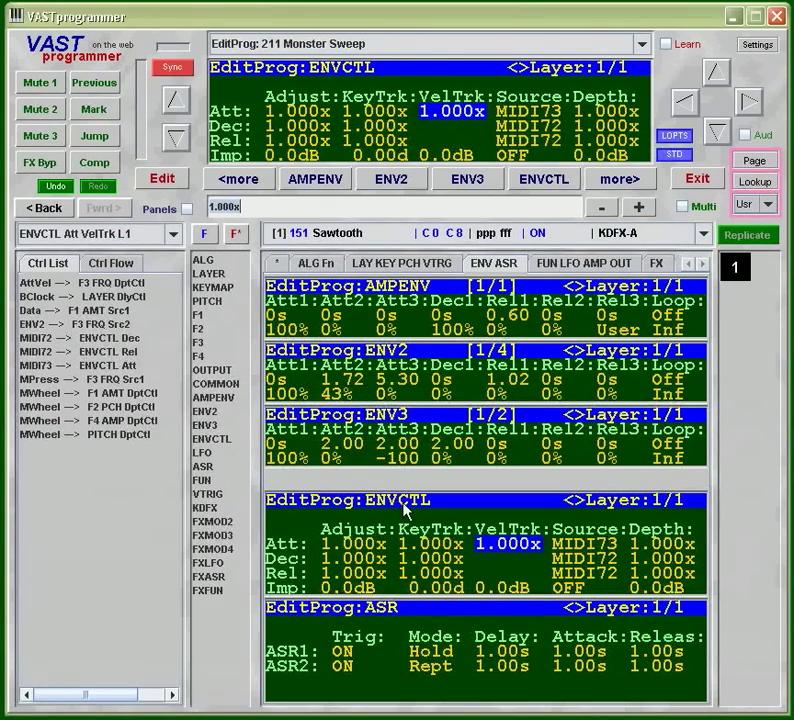
{"action": "mouse_move", "coordinate": [380, 410]}
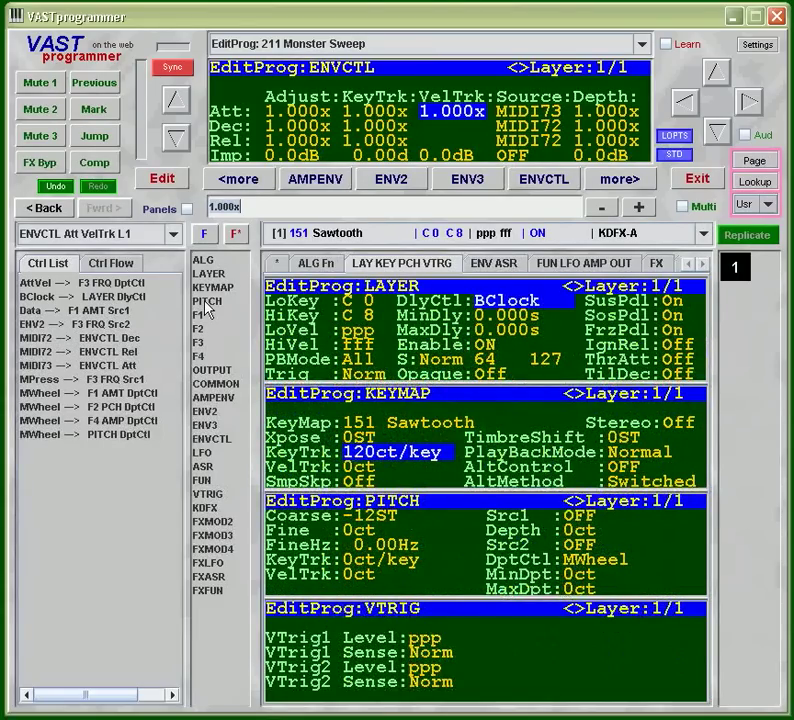
{"action": "mouse_move", "coordinate": [560, 290]}
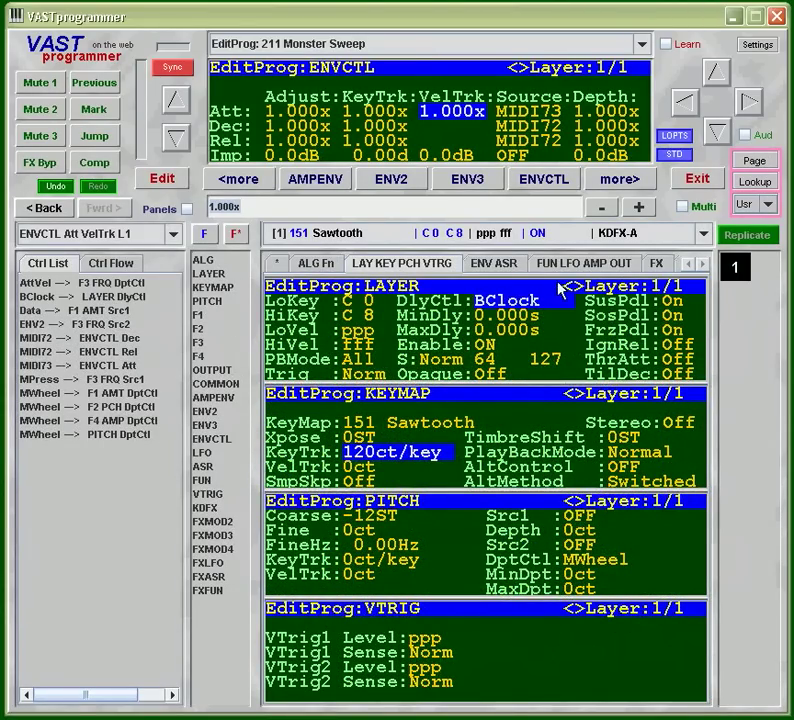
{"action": "mouse_move", "coordinate": [410, 470]}
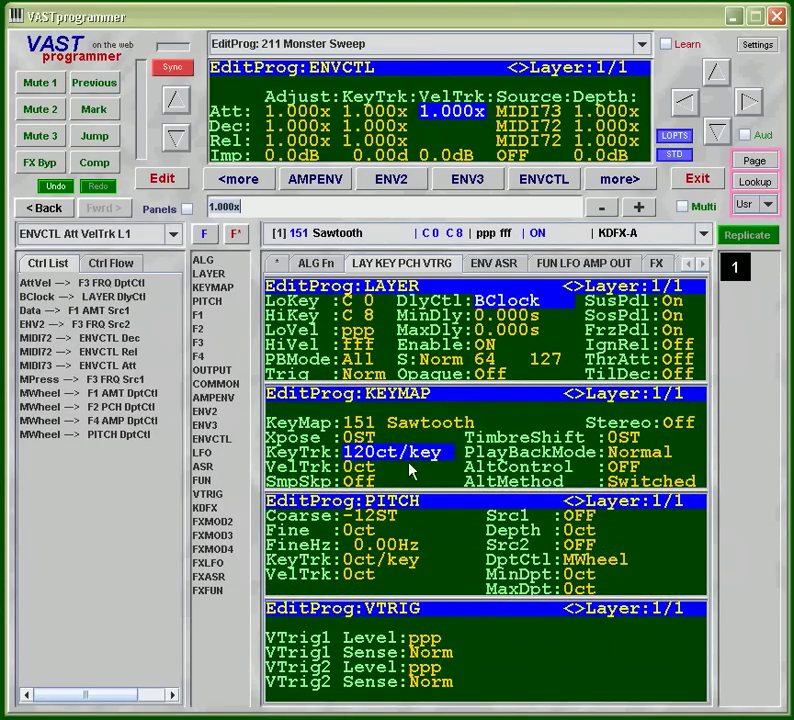
{"action": "mouse_move", "coordinate": [430, 536]}
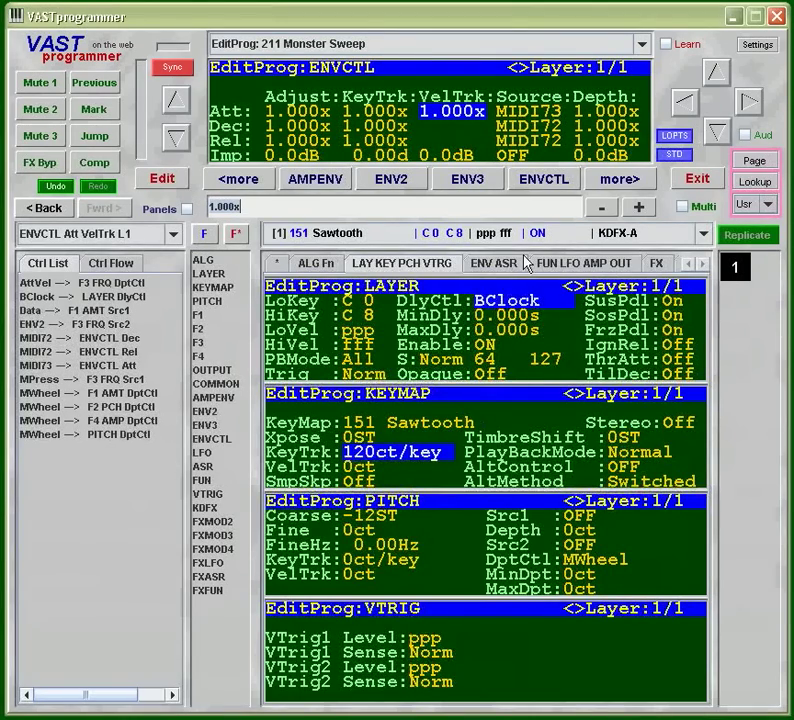
{"action": "left_click", "coordinate": [584, 264]}
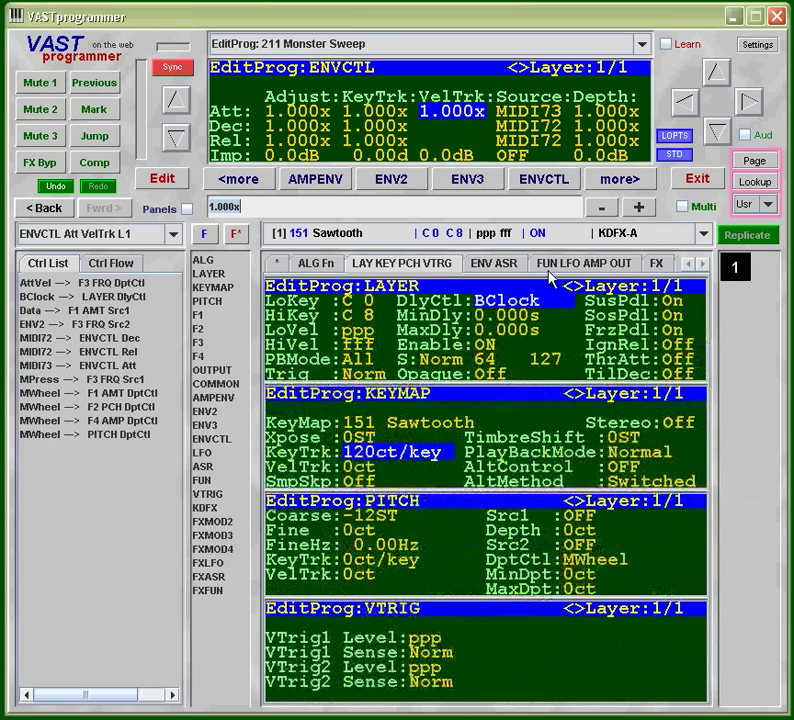
{"action": "left_click", "coordinate": [584, 264]}
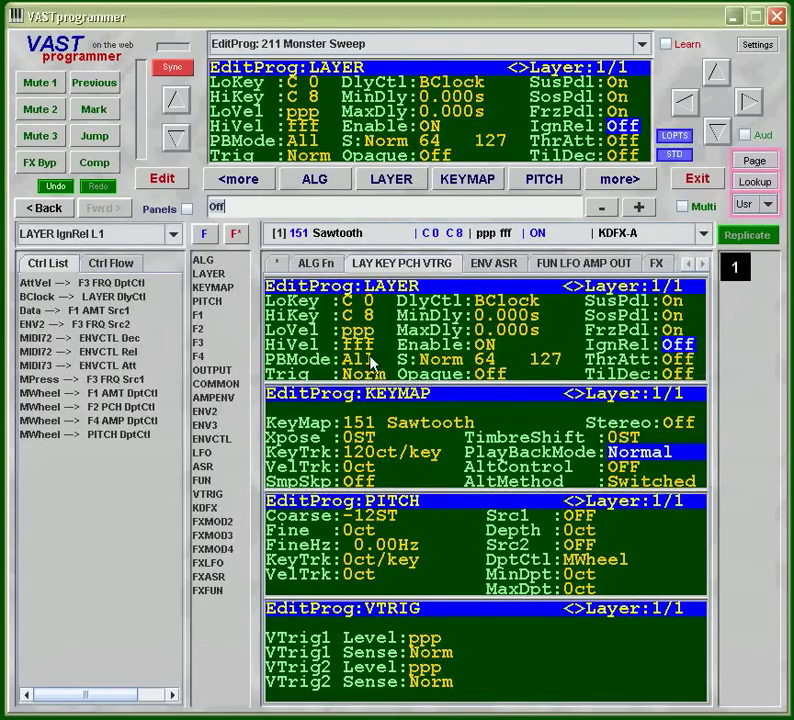
{"action": "mouse_move", "coordinate": [420, 488]}
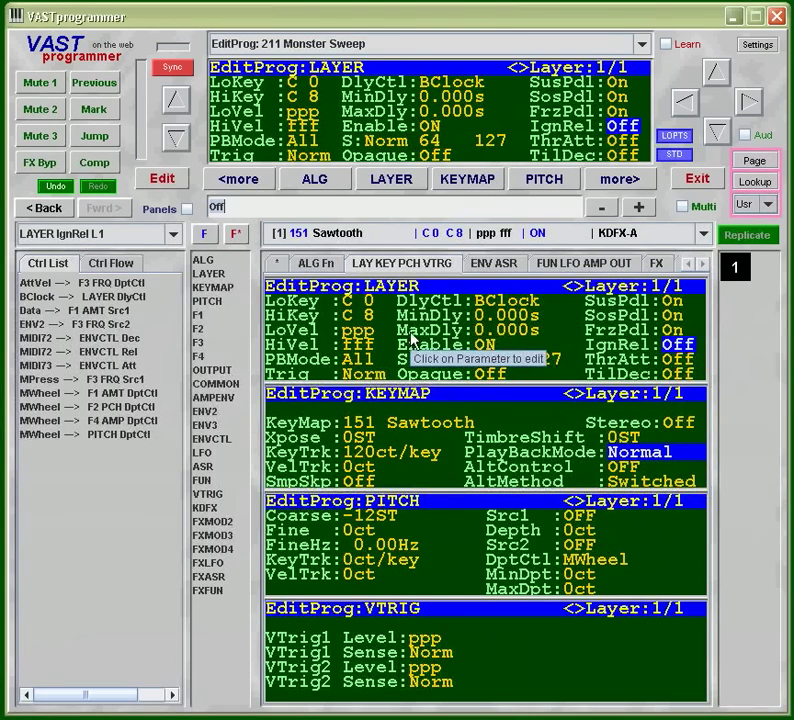
{"action": "mouse_move", "coordinate": [384, 360]}
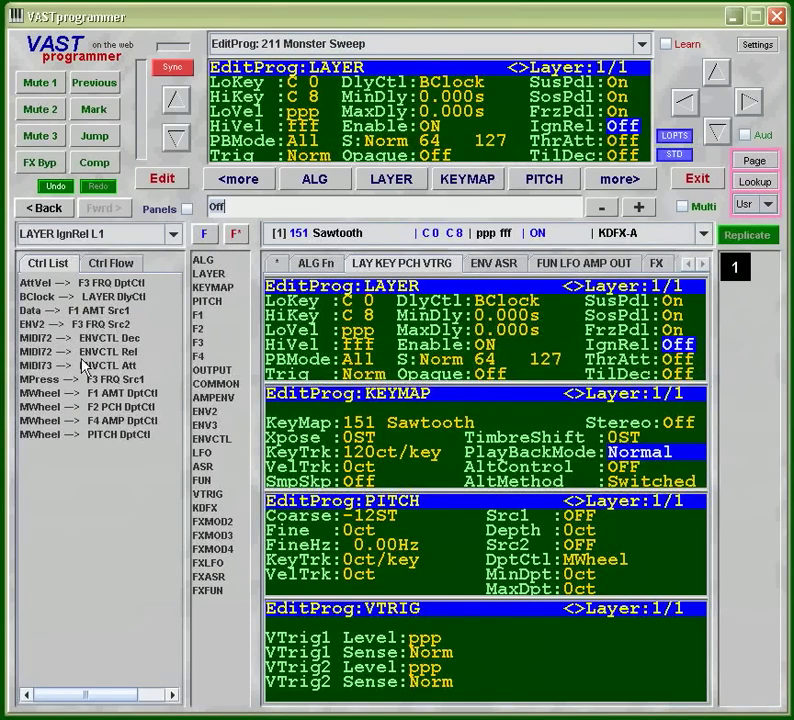
{"action": "mouse_move", "coordinate": [90, 310]}
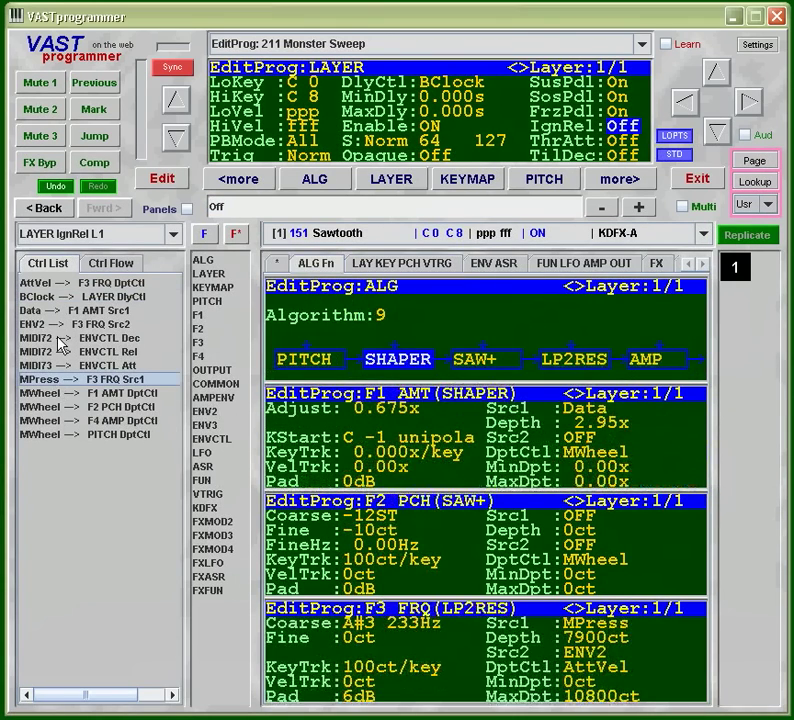
{"action": "left_click", "coordinate": [494, 264]}
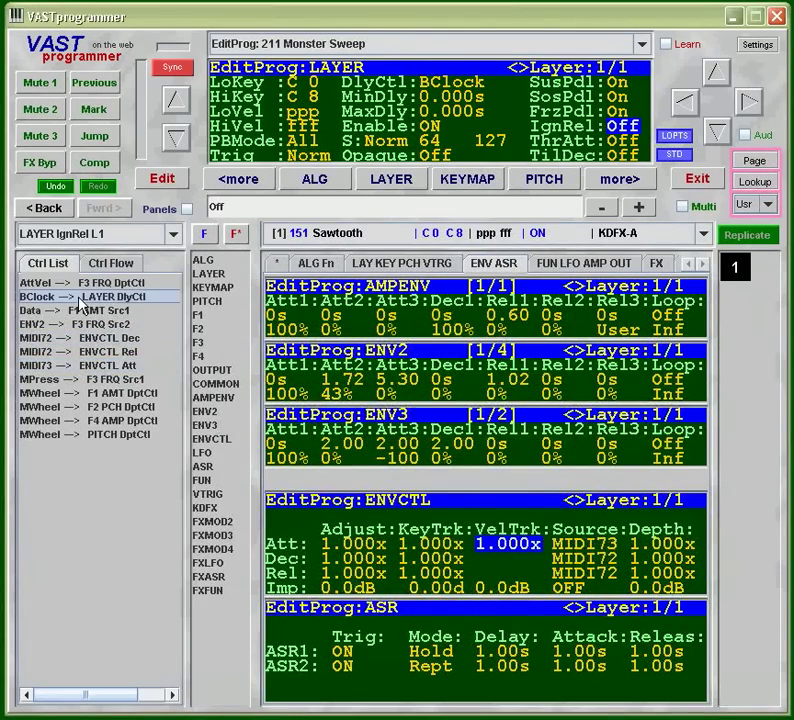
{"action": "left_click", "coordinate": [402, 264]}
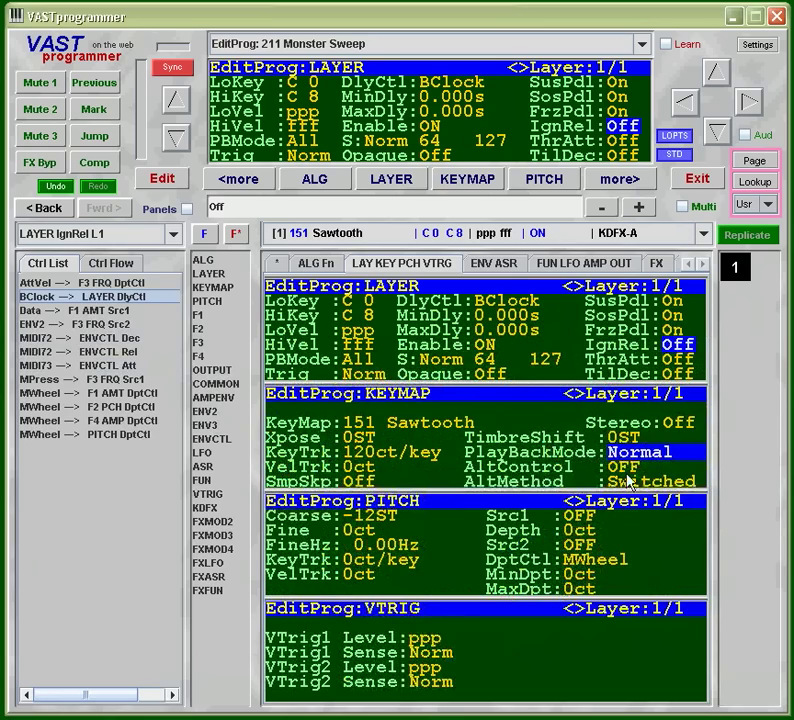
{"action": "mouse_move", "coordinate": [454, 524]}
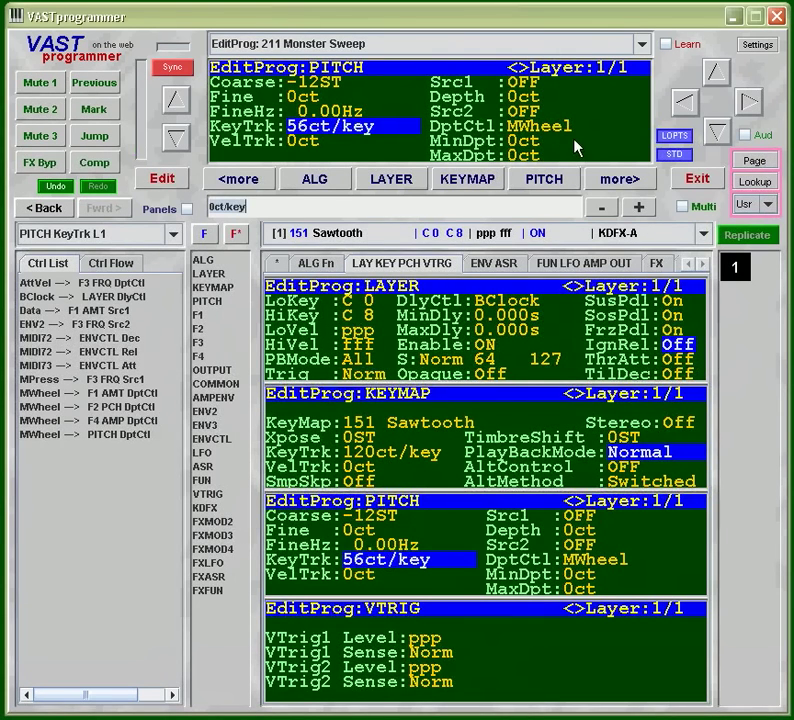
- Change the pitch depth control DptCtl from MWheel to AMPENV
{"action": "left_click", "coordinate": [536, 126]}
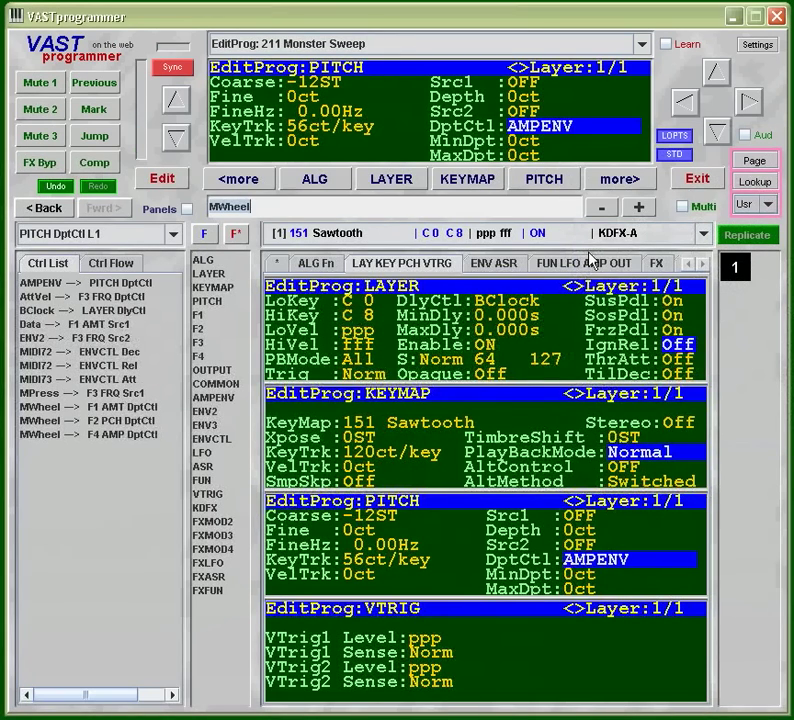
{"action": "mouse_move", "coordinate": [596, 270]}
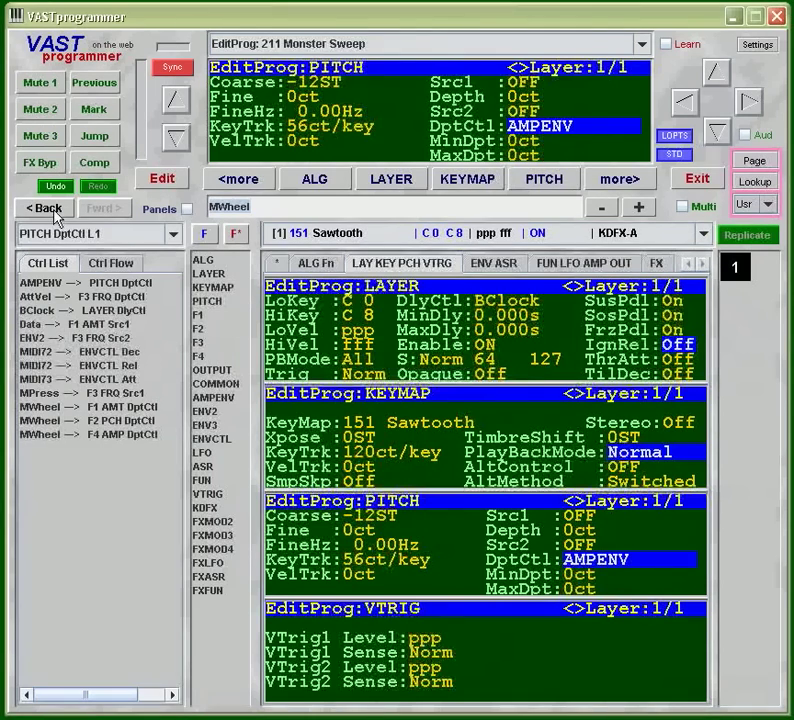
{"action": "mouse_move", "coordinate": [44, 208]}
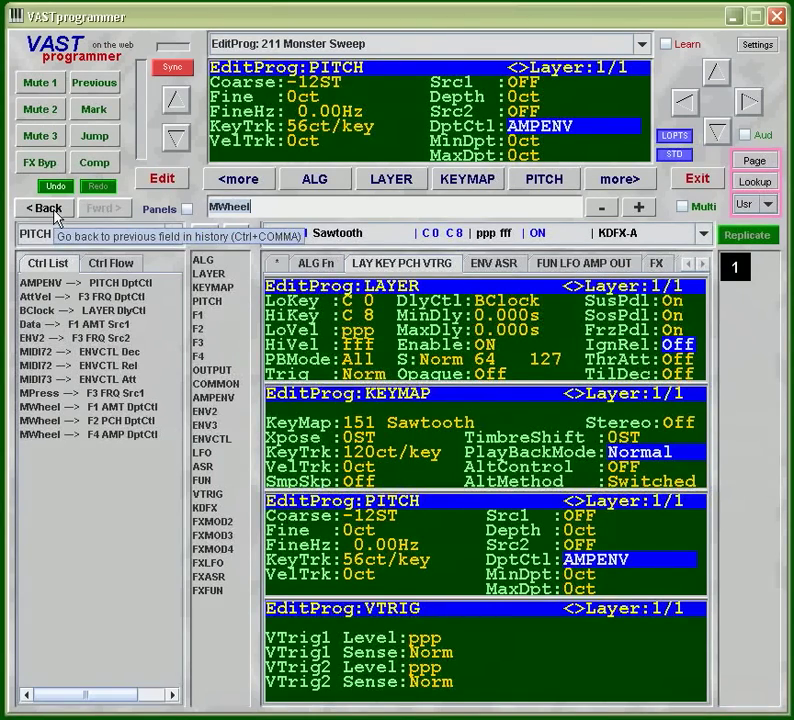
{"action": "left_click", "coordinate": [40, 208]}
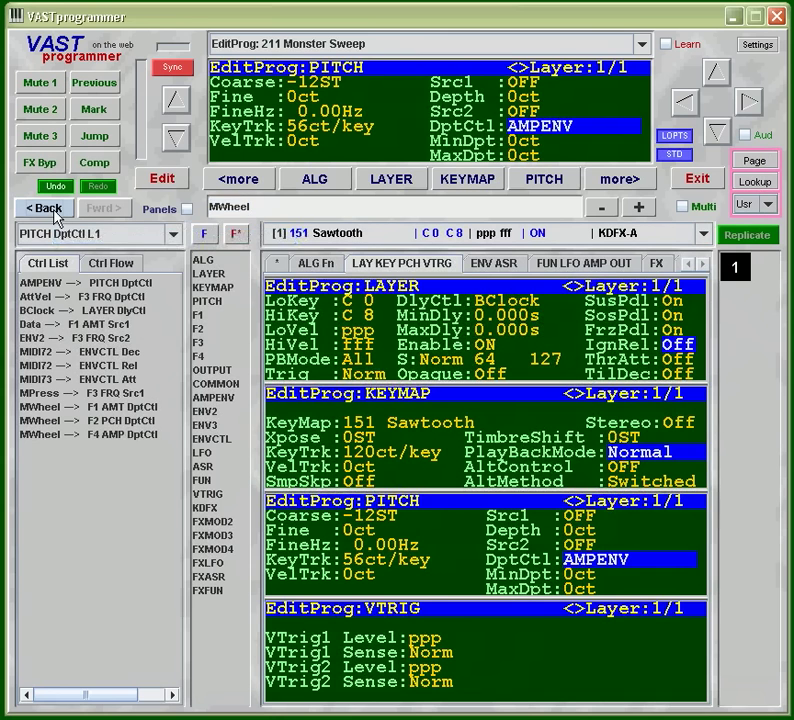
{"action": "left_click", "coordinate": [44, 208]}
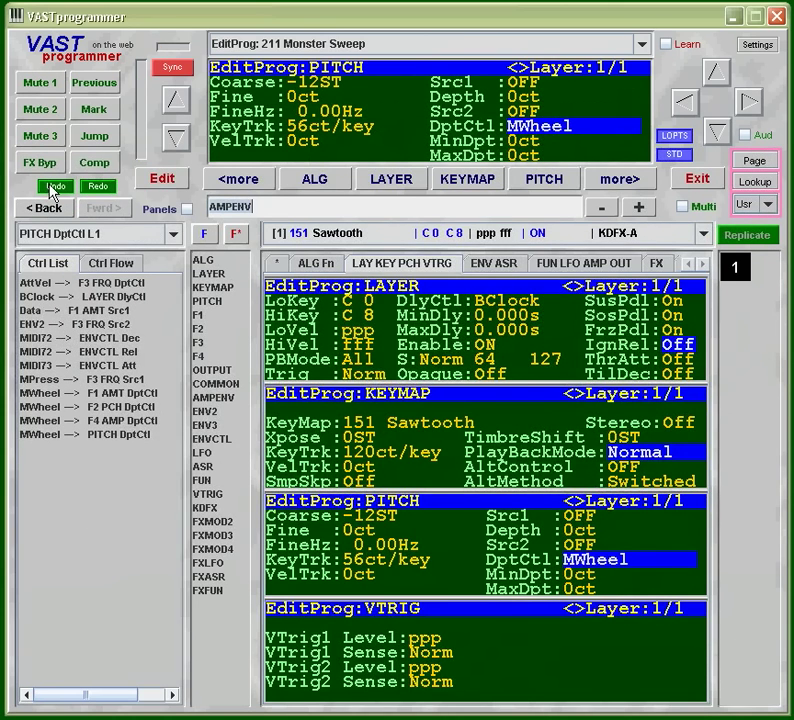
{"action": "left_click", "coordinate": [350, 126]}
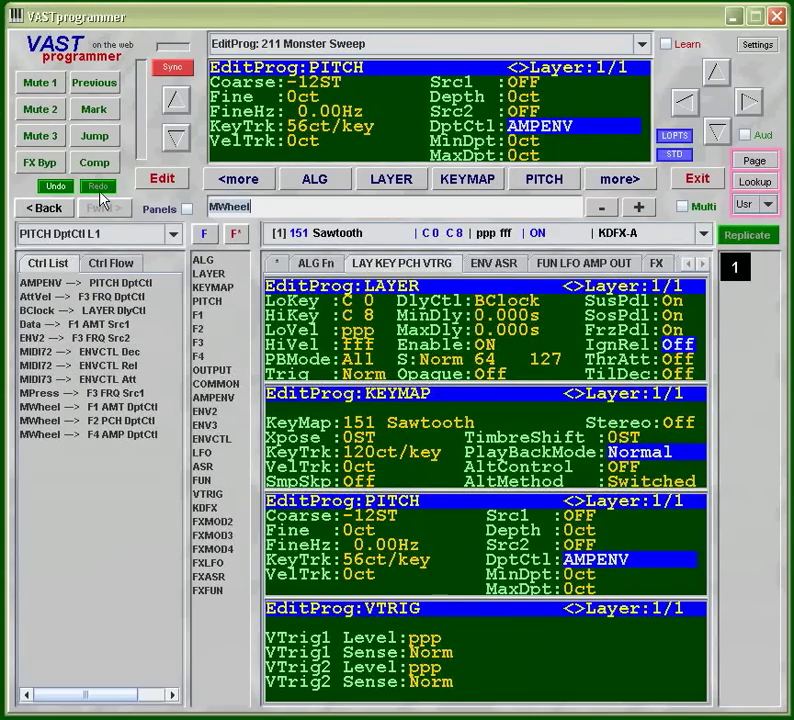
{"action": "mouse_move", "coordinate": [98, 186]}
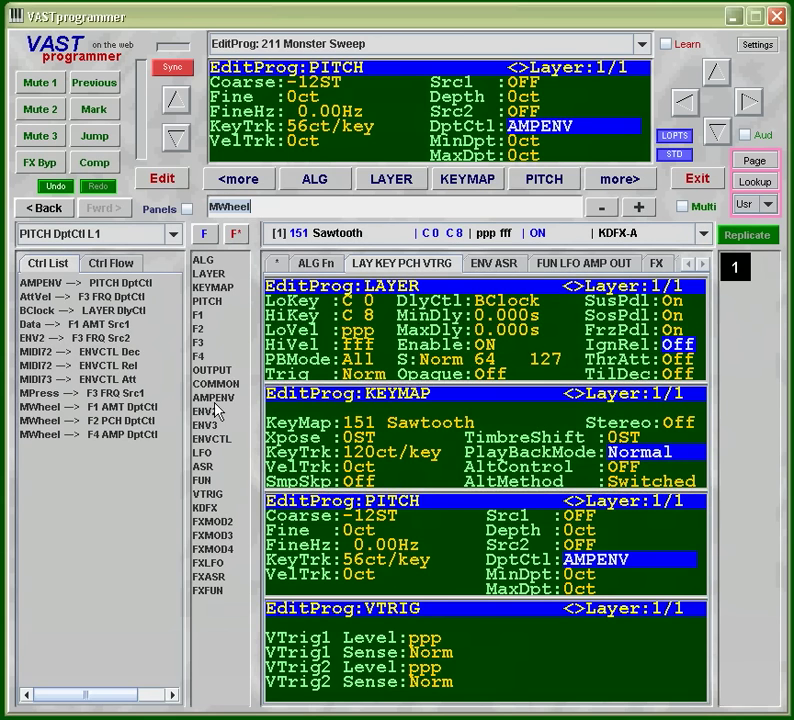
- Show the envelope pages and switch the AMPENV mode from User to Natural
{"action": "left_click", "coordinate": [494, 264]}
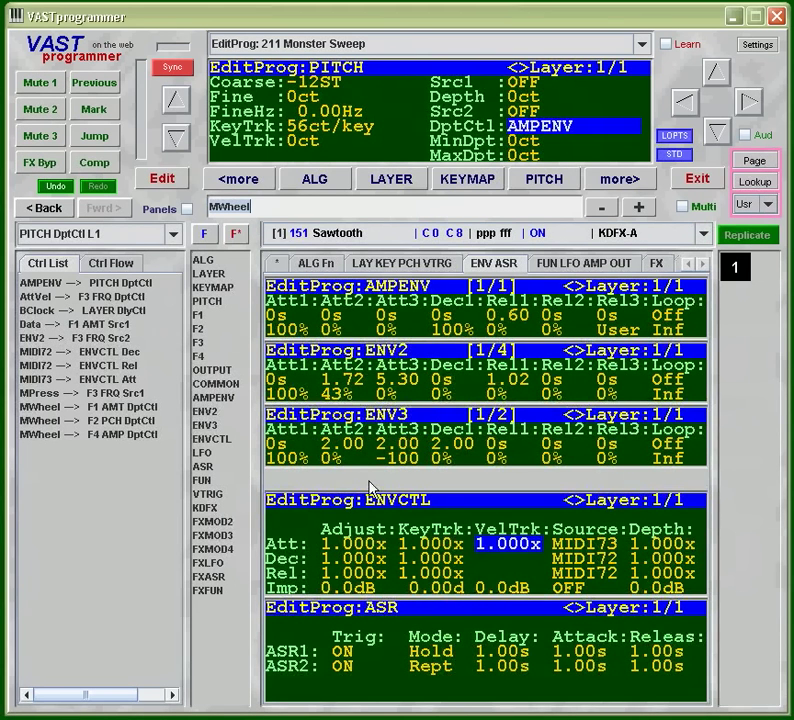
{"action": "mouse_move", "coordinate": [404, 328]}
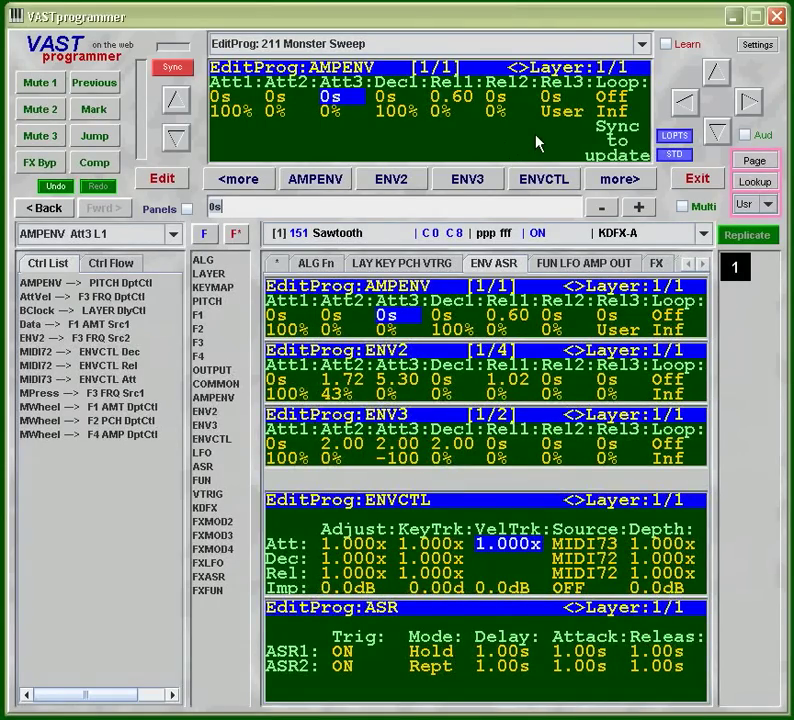
{"action": "left_click", "coordinate": [562, 112]}
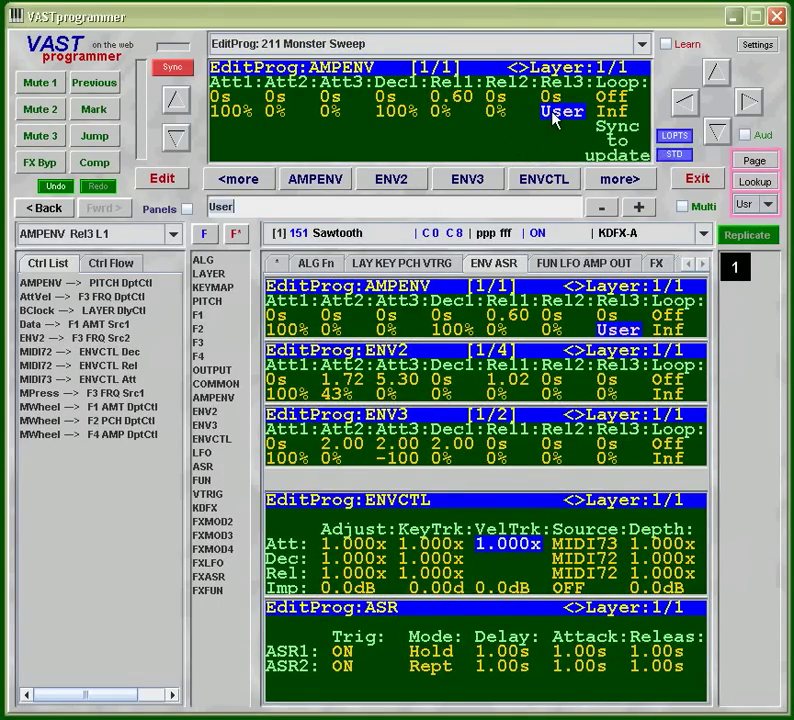
{"action": "left_click", "coordinate": [172, 68]}
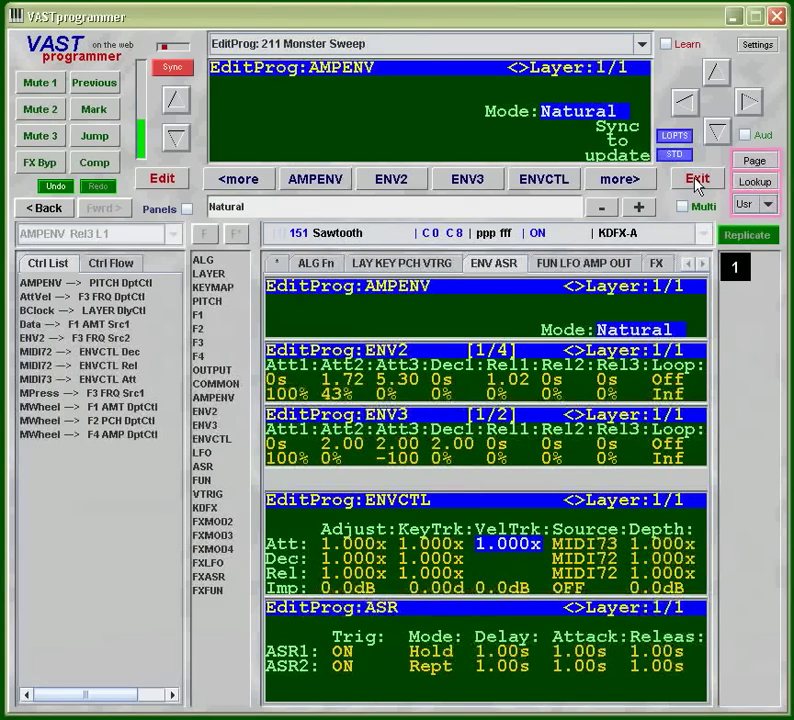
- Exit the editor without saving changes to Monster Sweep, returning to Program Mode
{"action": "left_click", "coordinate": [696, 178]}
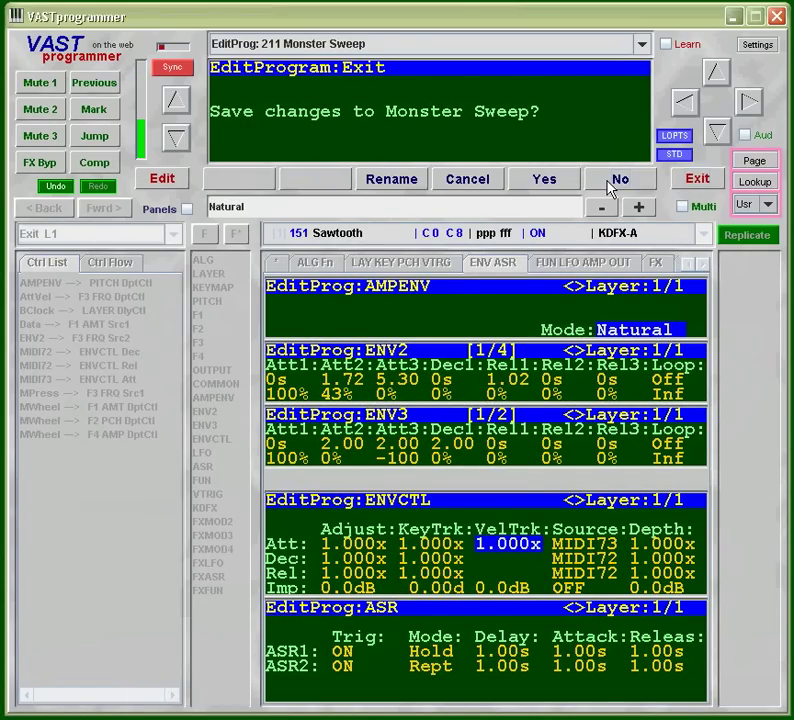
{"action": "left_click", "coordinate": [620, 178]}
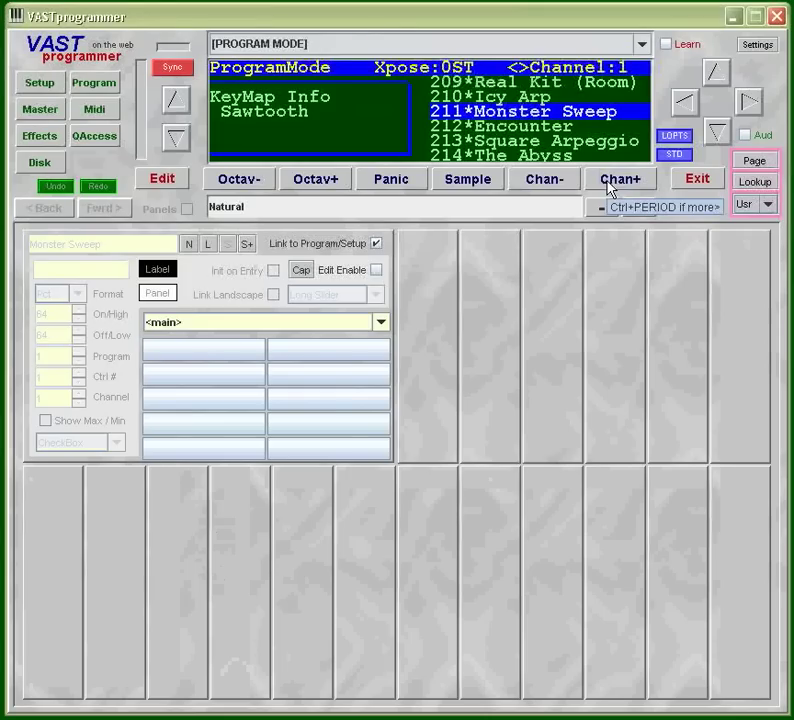